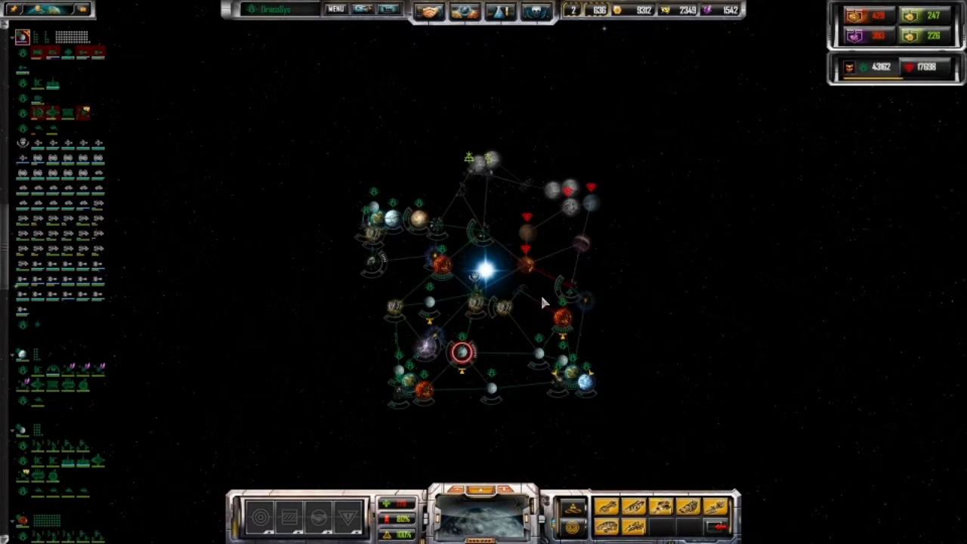
Leave the underground market and research overview so the Diplomatic Defeat notice appears.
click(485, 269)
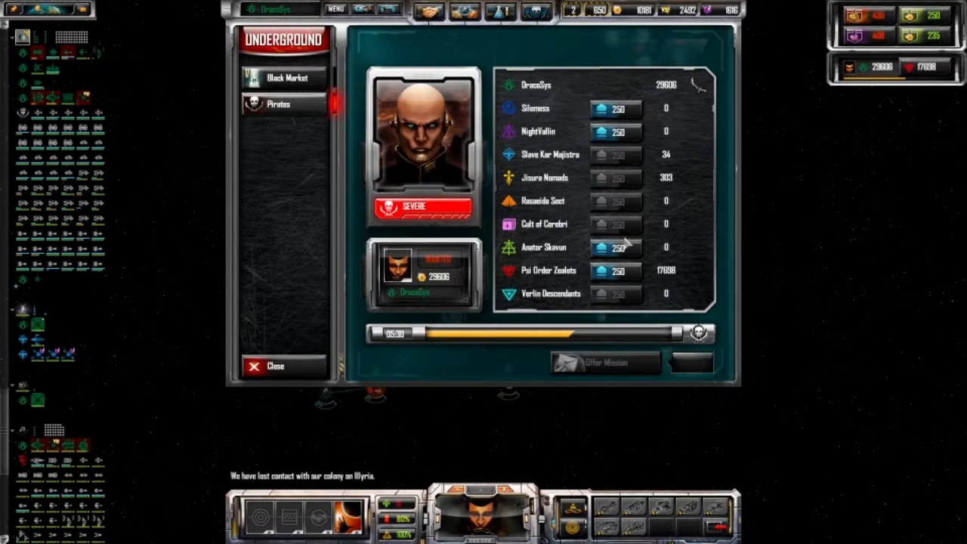
click(269, 367)
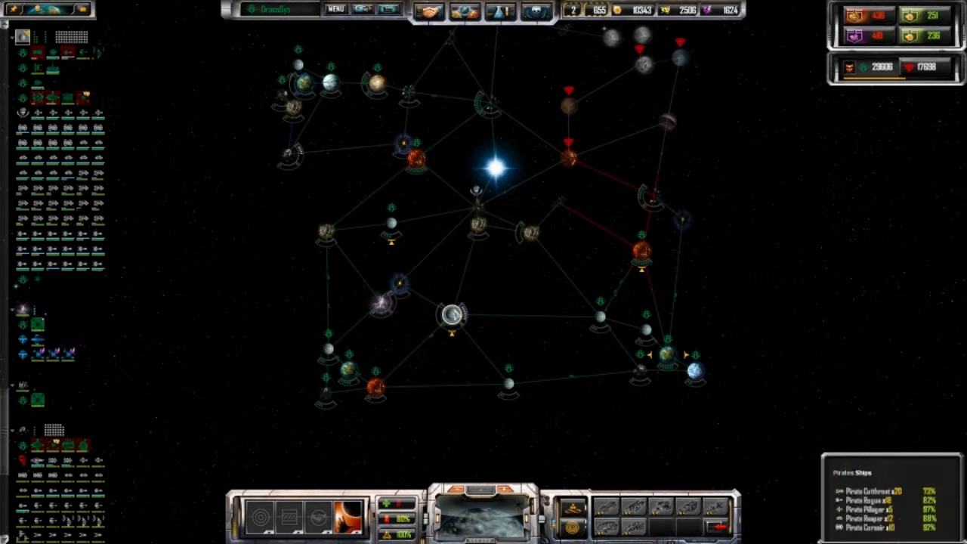
click(493, 168)
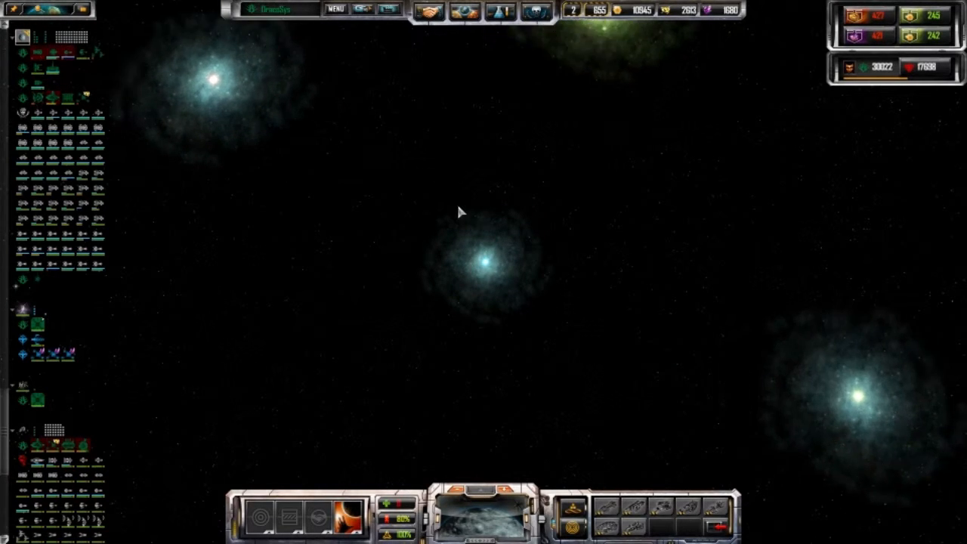
click(483, 260)
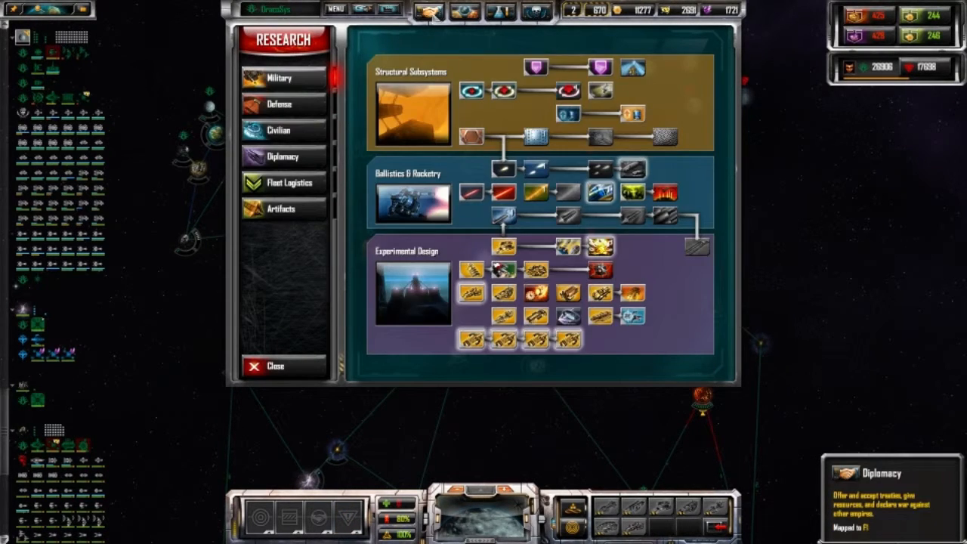
click(336, 9)
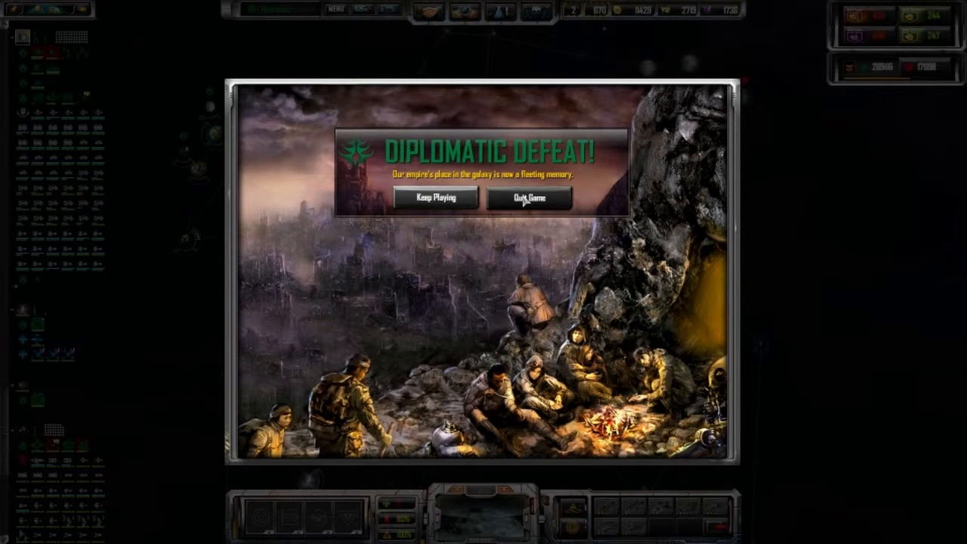
Quit the lost match into Statistics and view the metal, crystal, fleet and capital ship graphs.
click(433, 196)
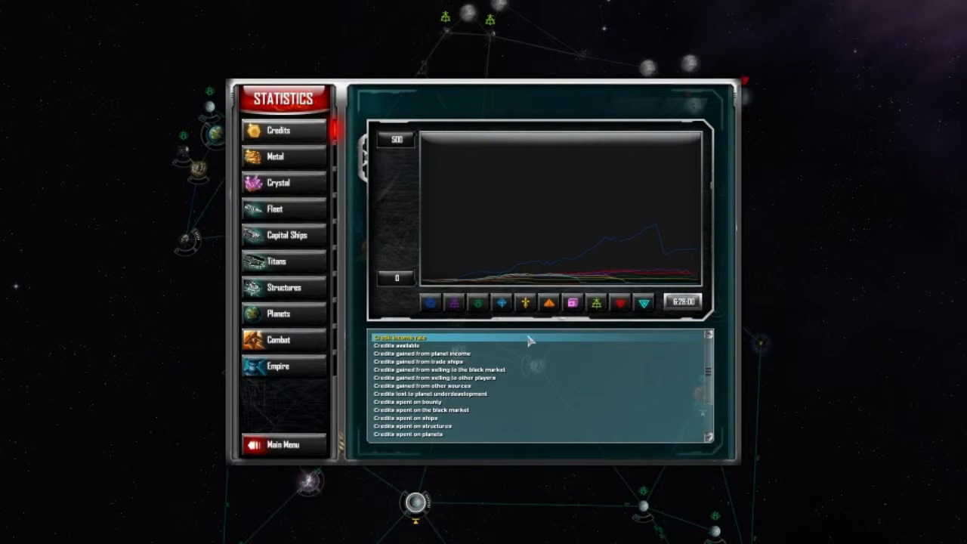
mouse_move(284, 209)
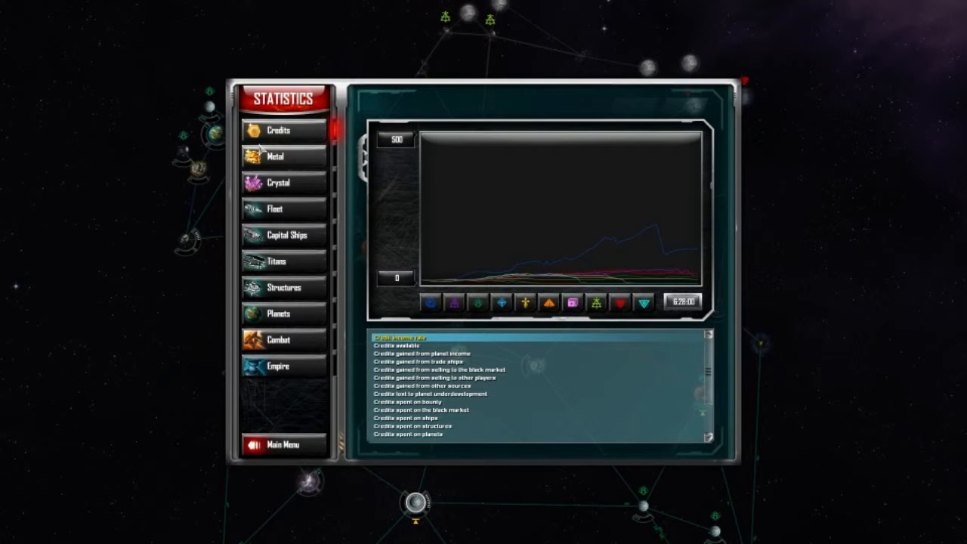
click(279, 156)
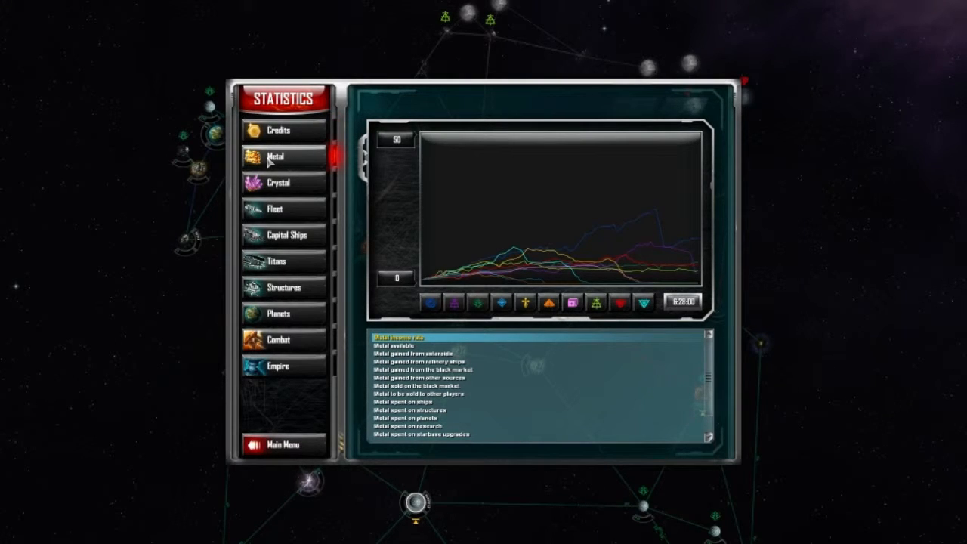
click(282, 181)
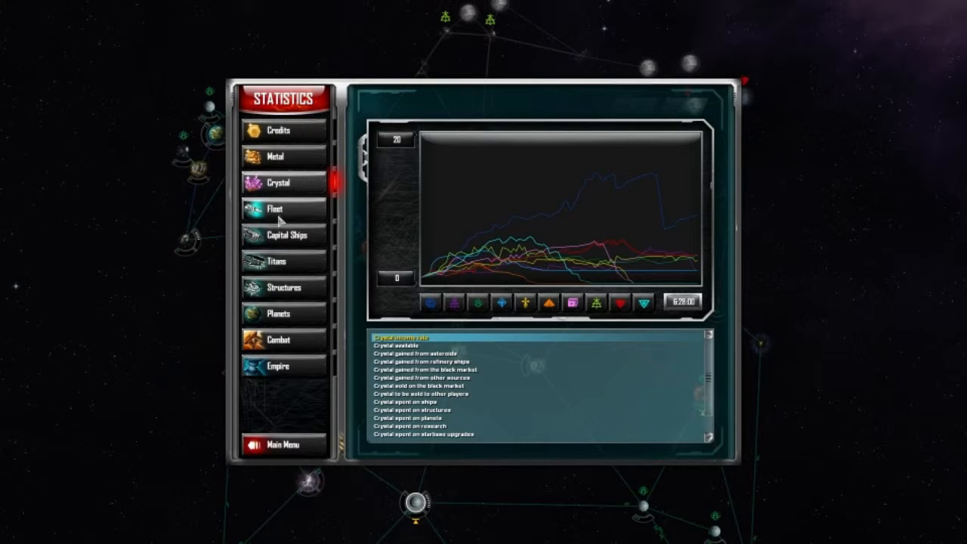
click(275, 209)
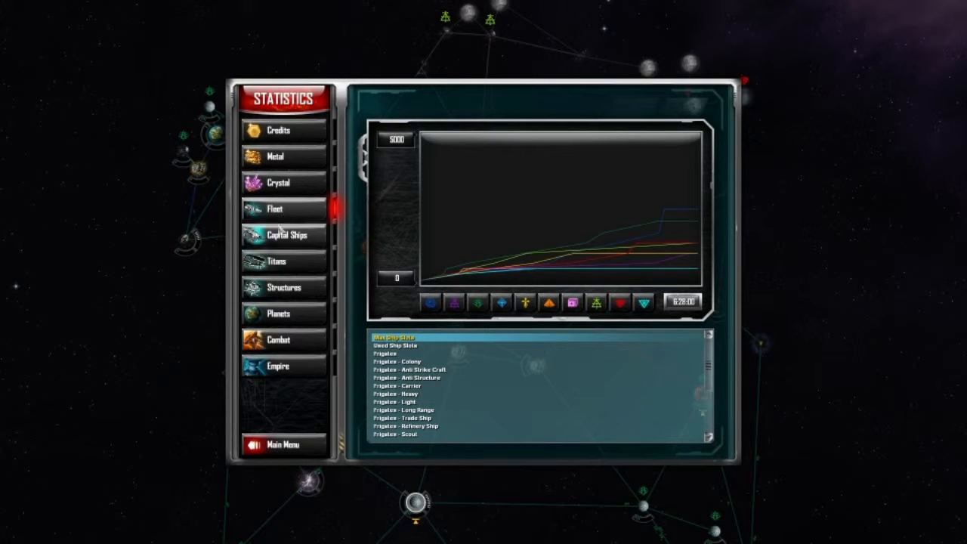
click(287, 236)
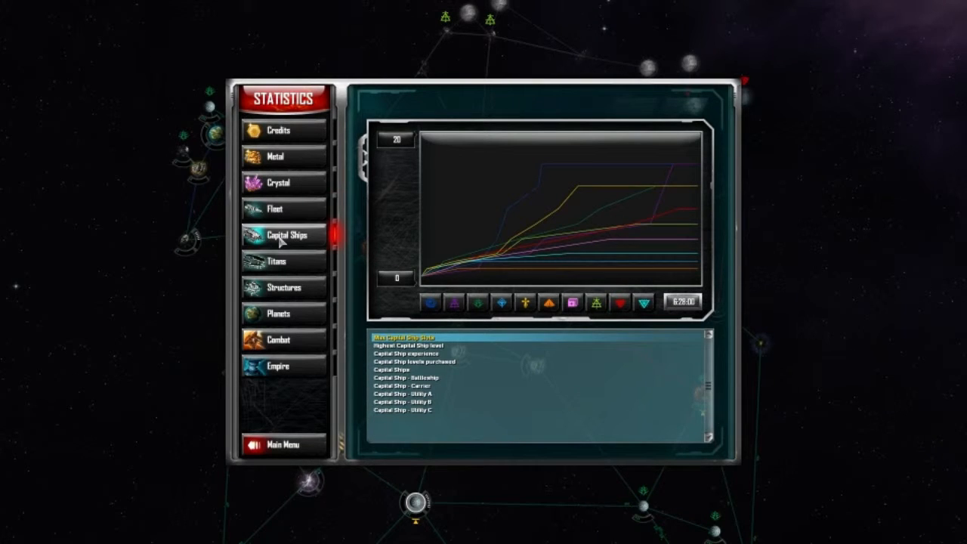
mouse_move(279, 251)
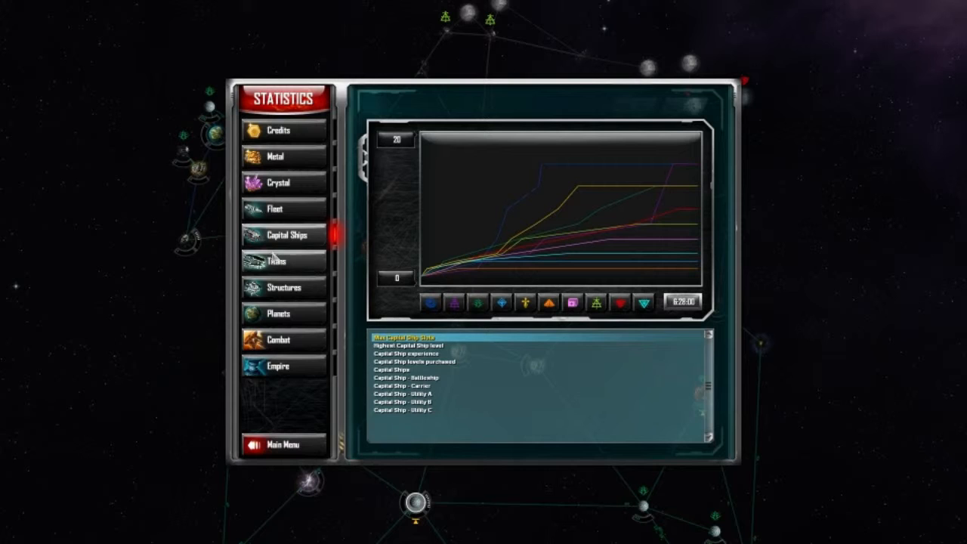
click(408, 345)
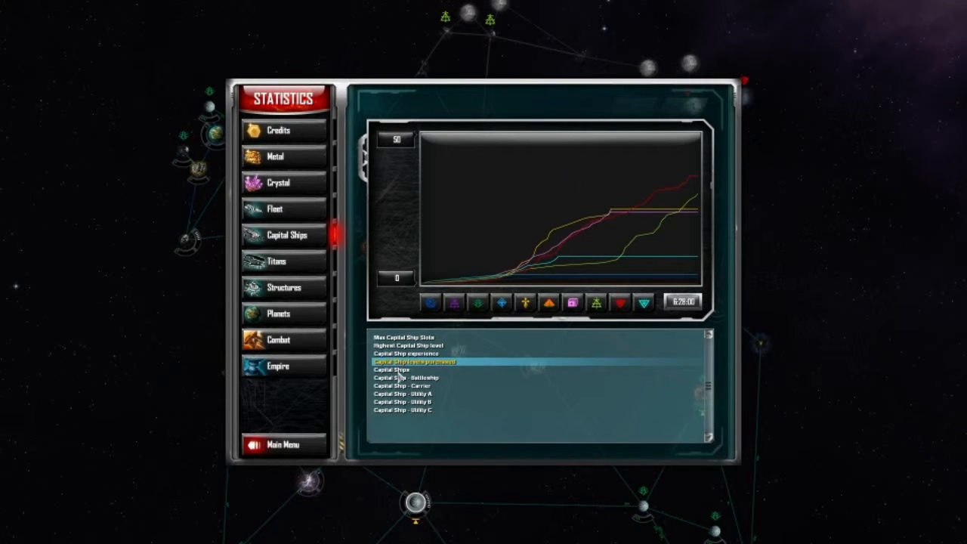
View the titan, structure, planet, combat and empire statistics graphs.
click(285, 260)
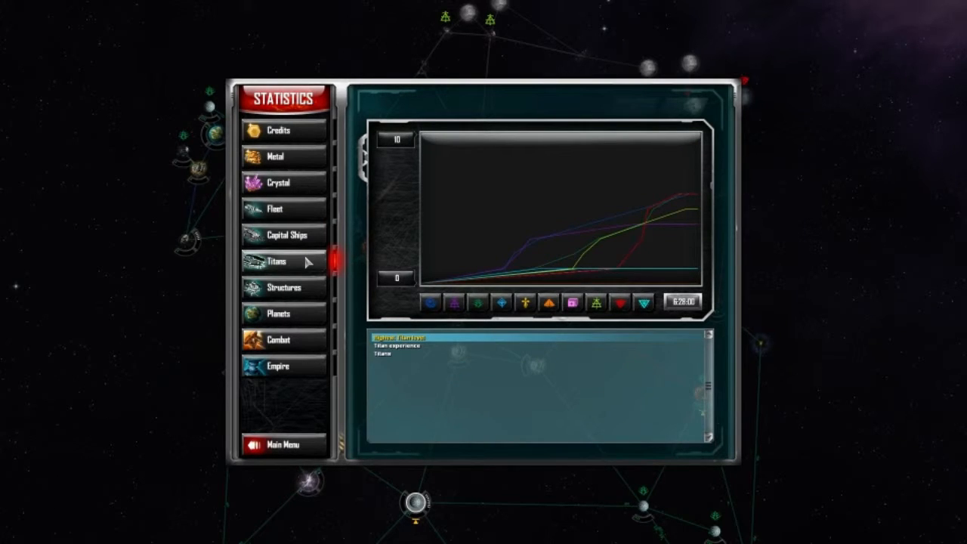
click(284, 287)
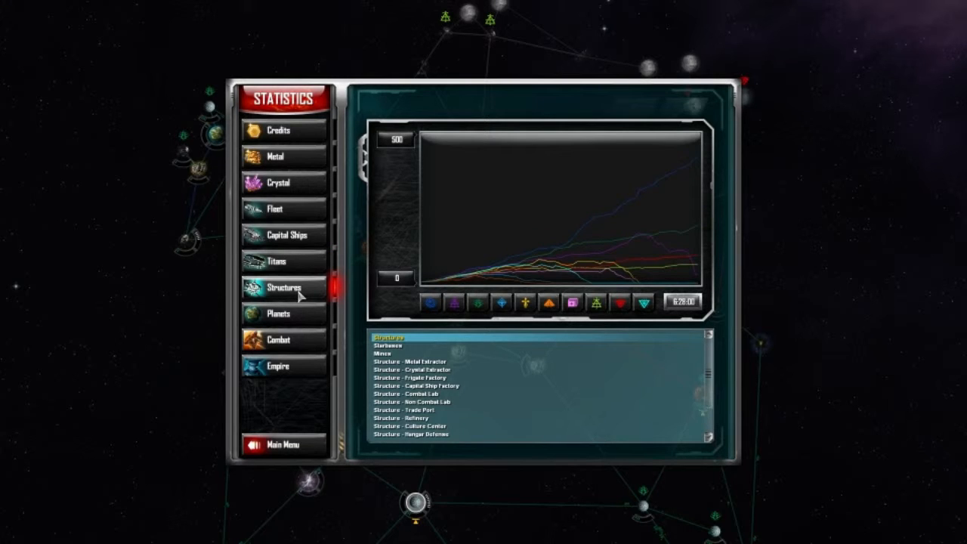
click(278, 313)
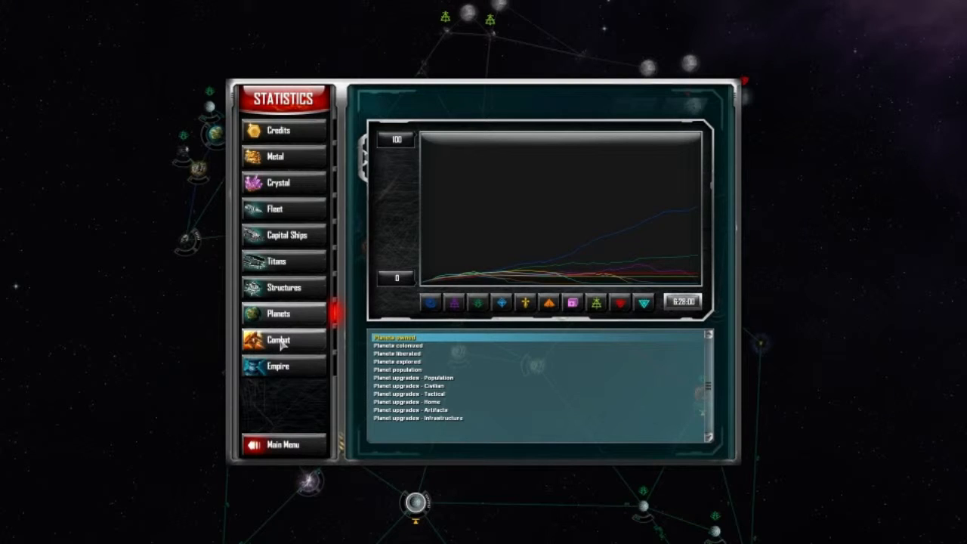
click(278, 341)
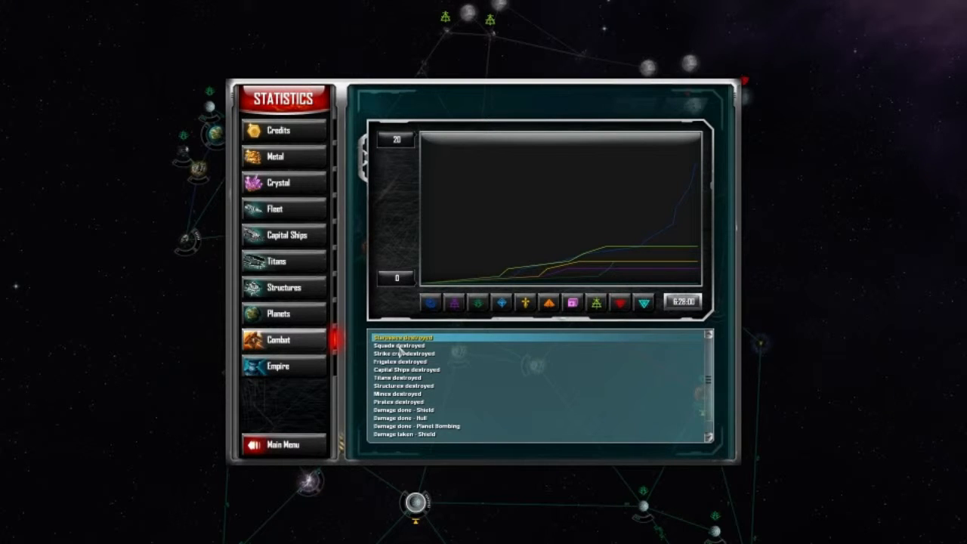
click(279, 366)
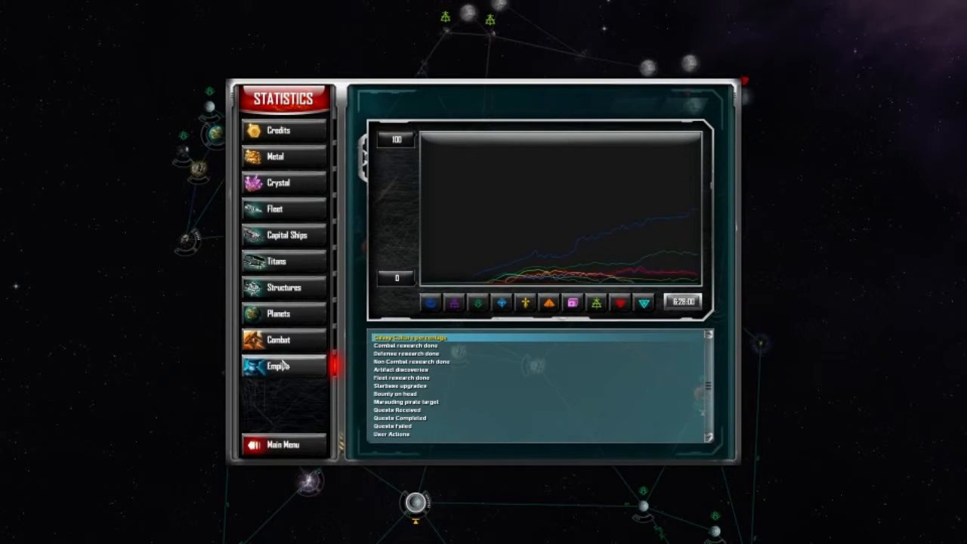
Return to Combat and graph the units-destroyed statistics one by one.
click(284, 340)
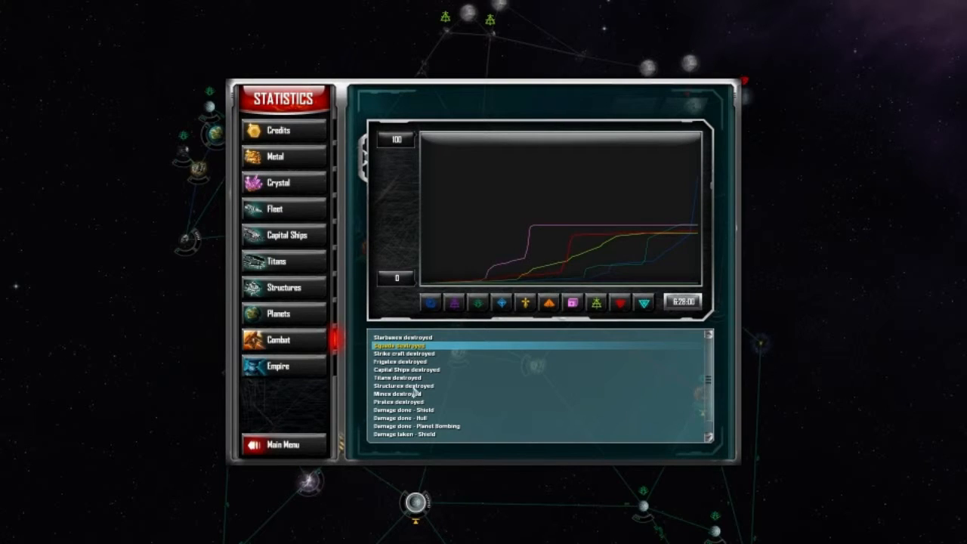
click(396, 378)
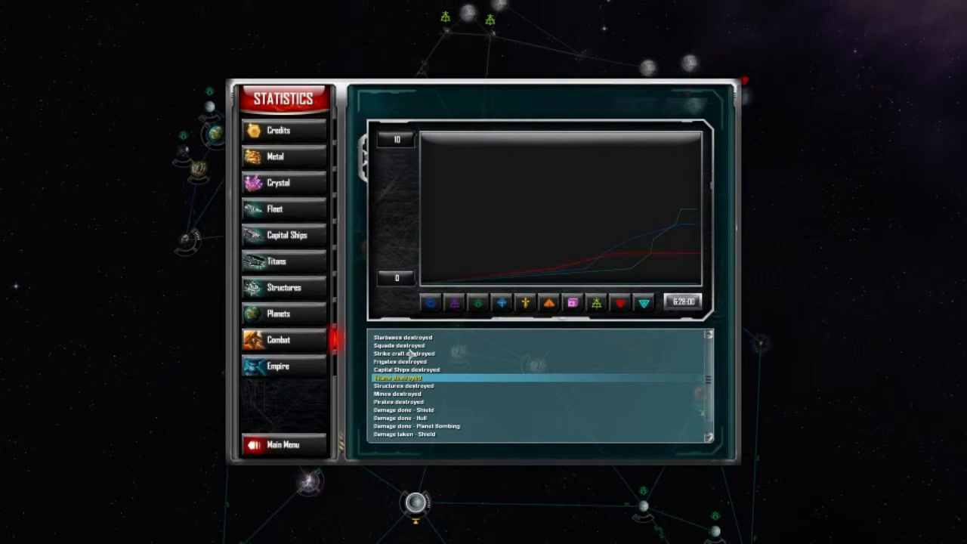
click(408, 369)
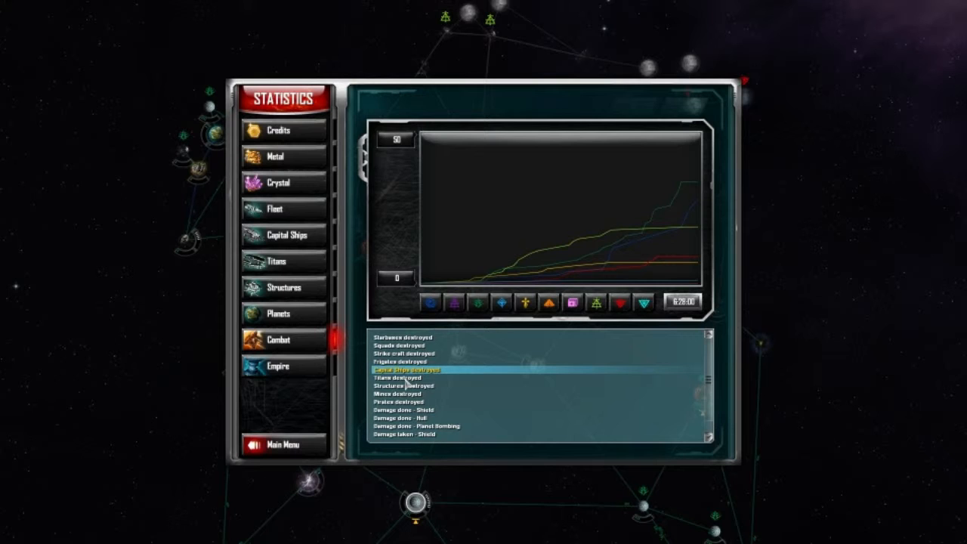
click(401, 378)
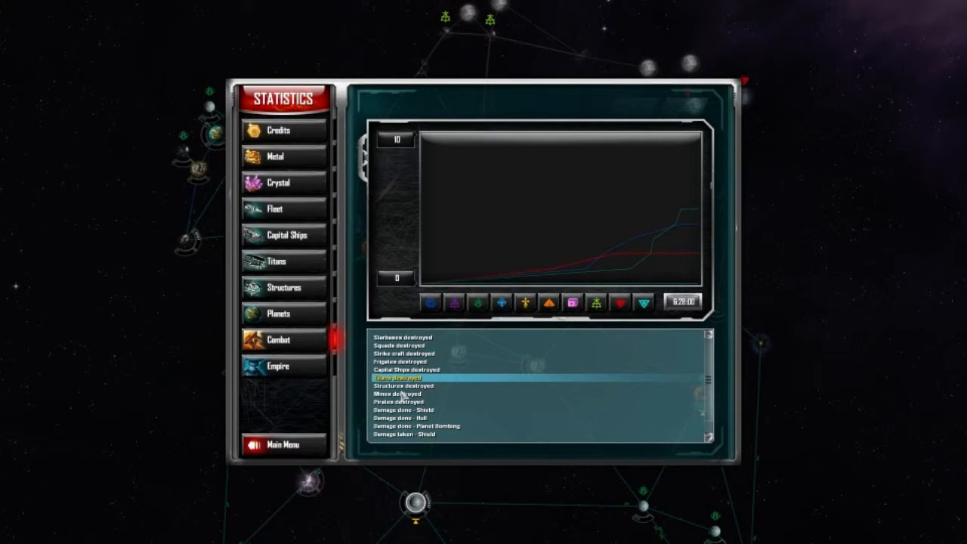
click(406, 385)
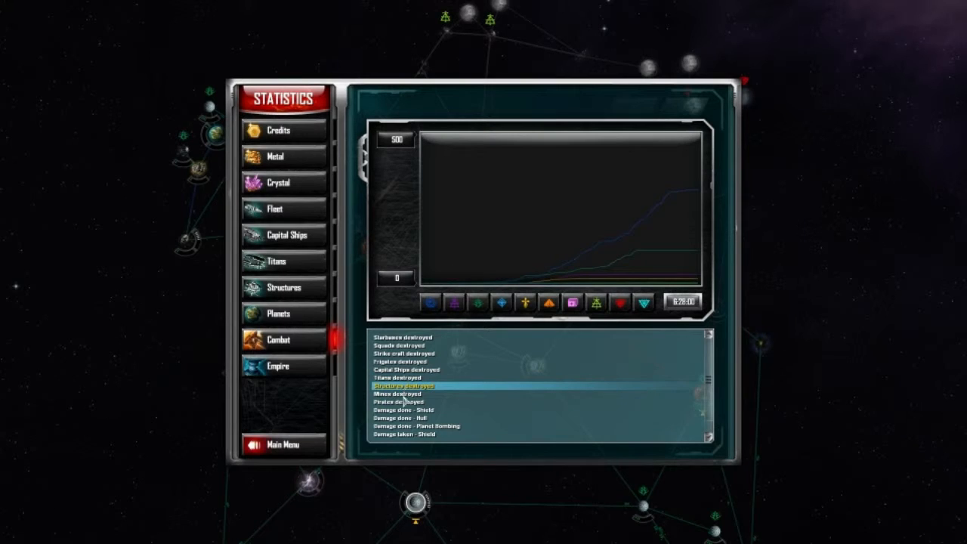
click(401, 345)
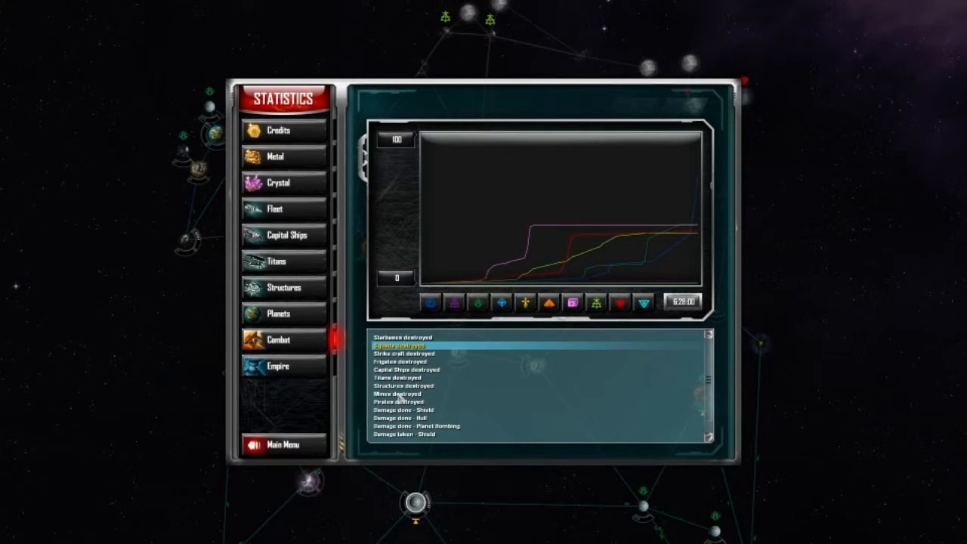
Graph the combat damage statistics, then bring up the metal economy figures.
click(411, 418)
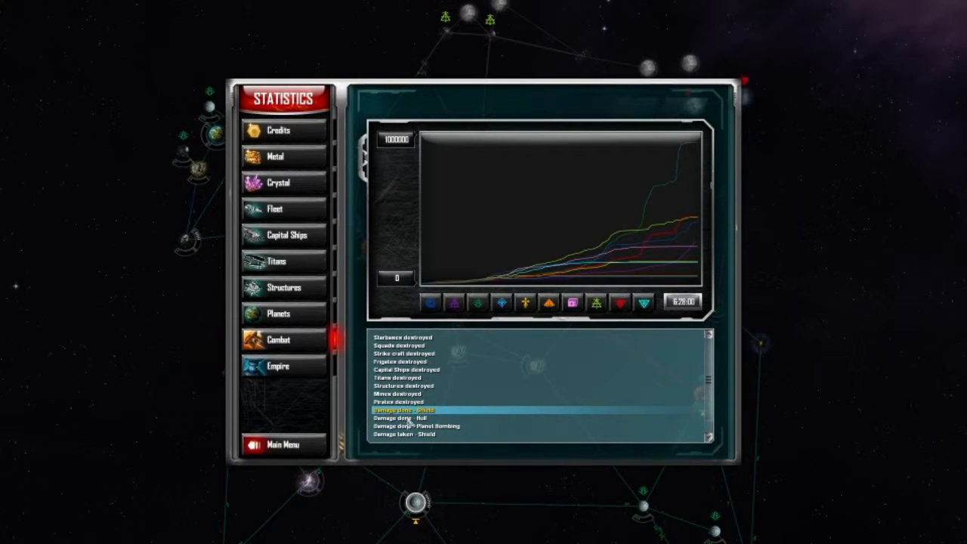
click(414, 426)
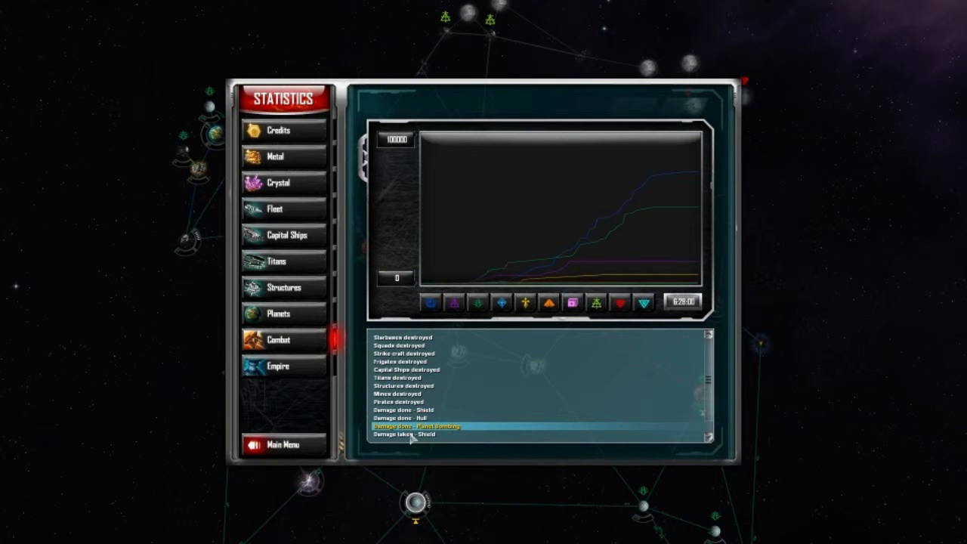
click(408, 435)
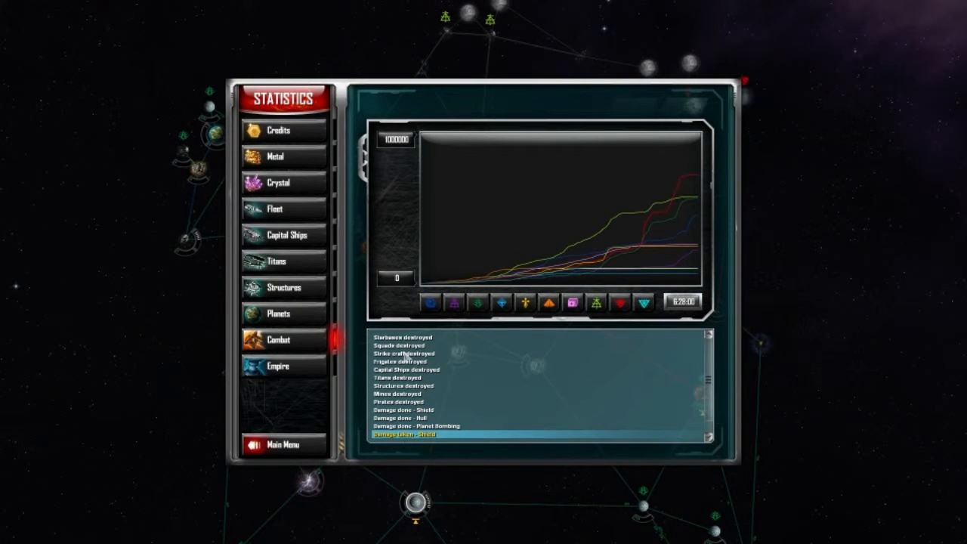
click(400, 378)
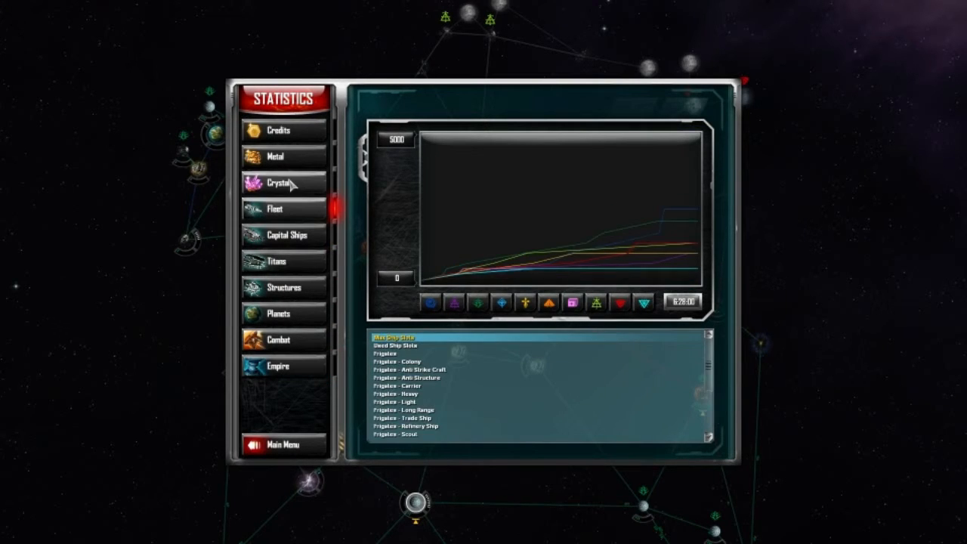
click(275, 156)
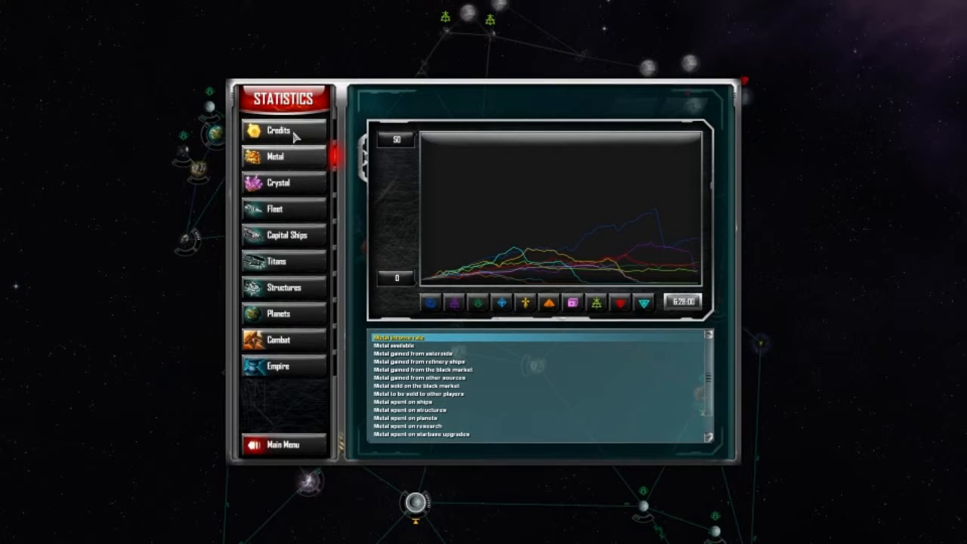
View the titan graph, then the planets colonized and explored statistics.
click(284, 260)
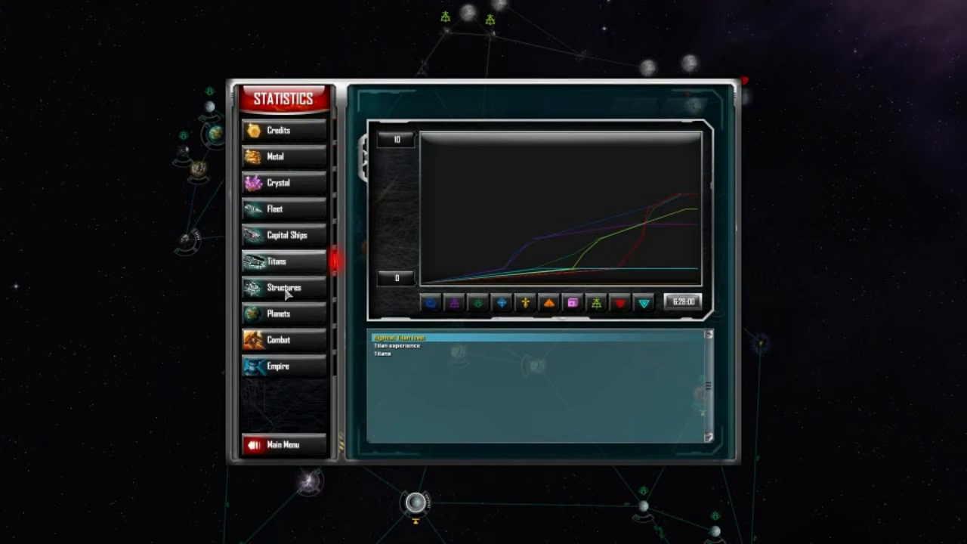
click(280, 313)
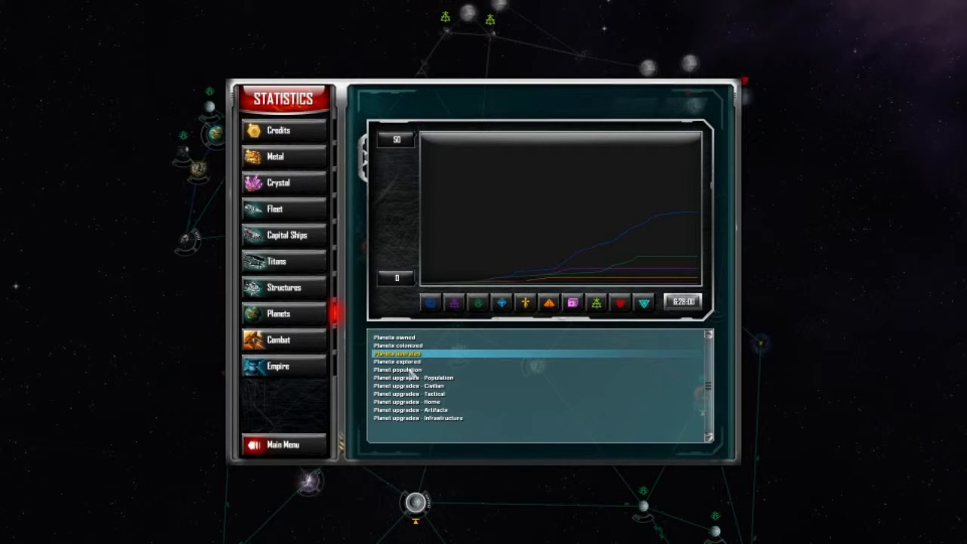
click(393, 337)
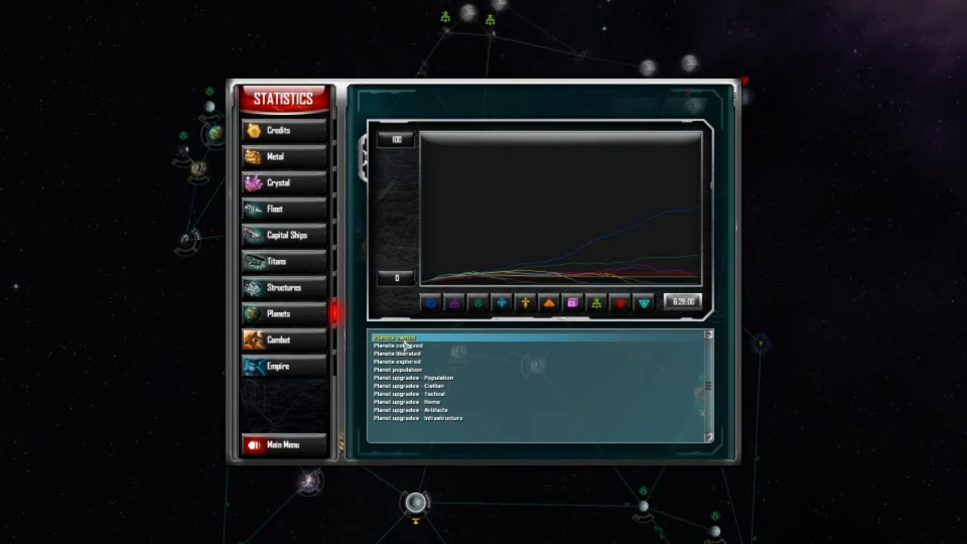
click(406, 345)
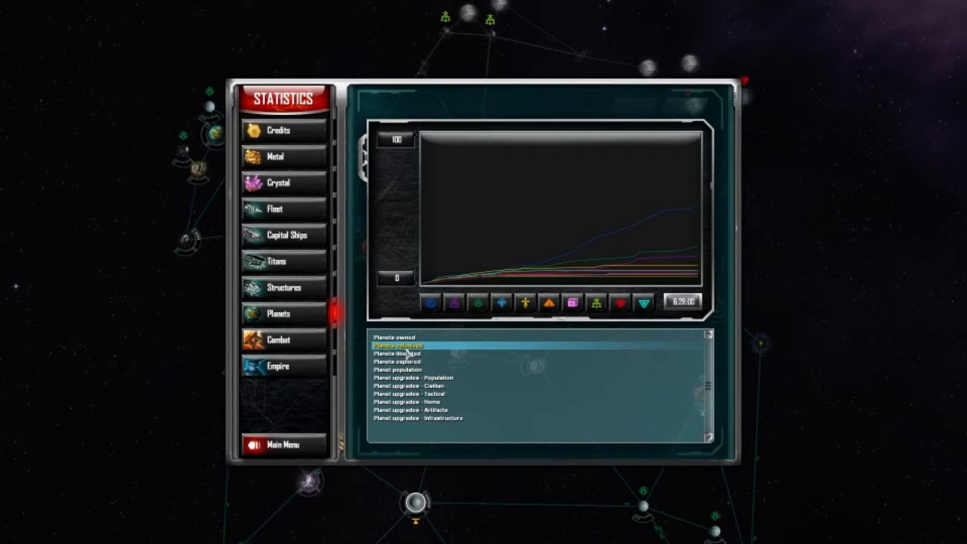
click(396, 362)
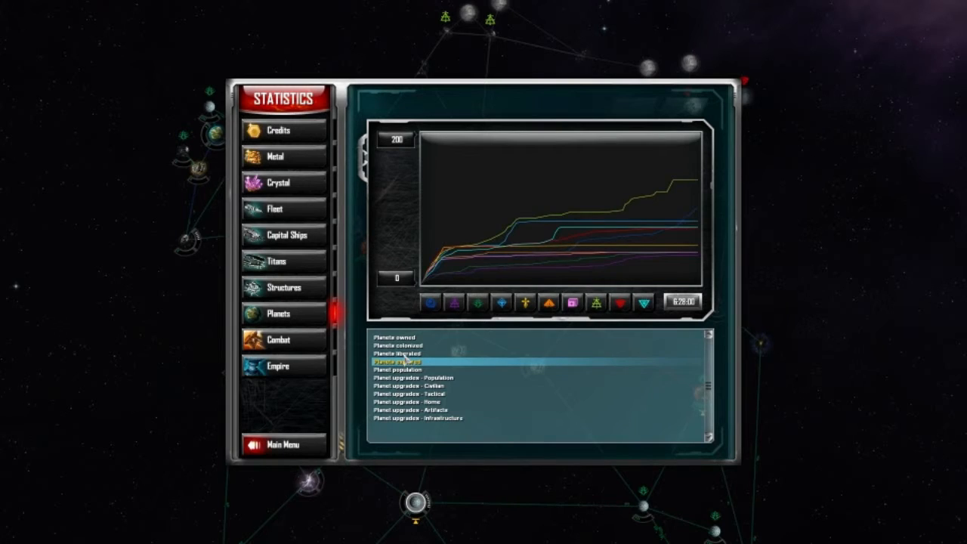
click(399, 344)
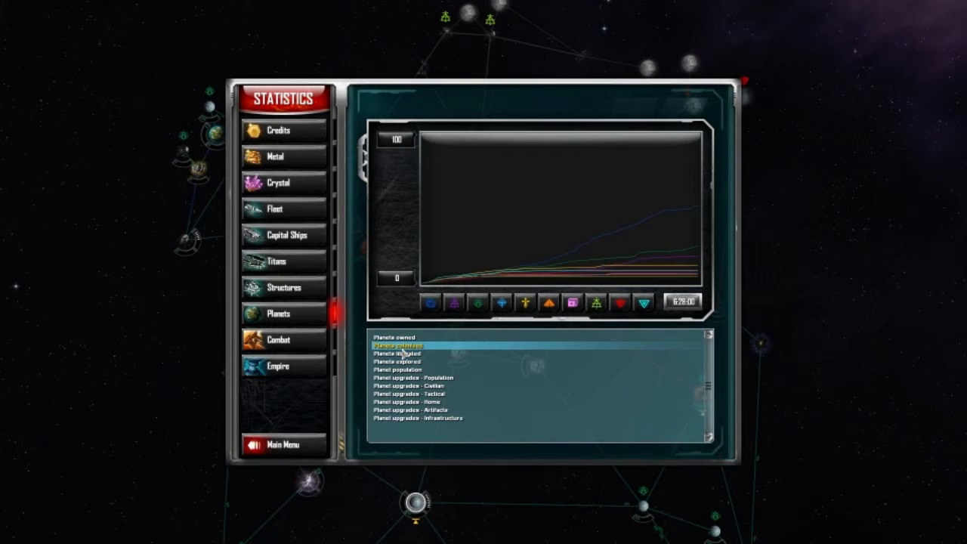
click(396, 353)
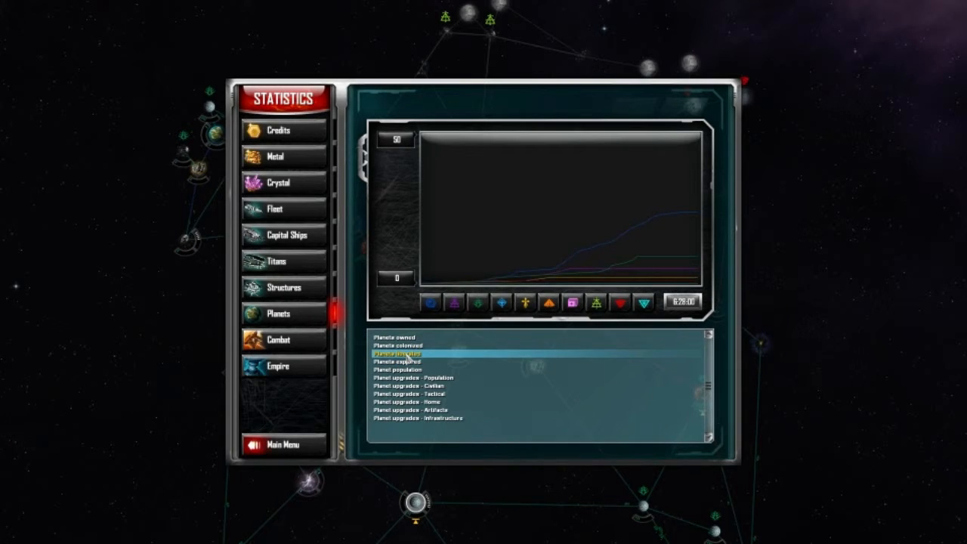
click(399, 362)
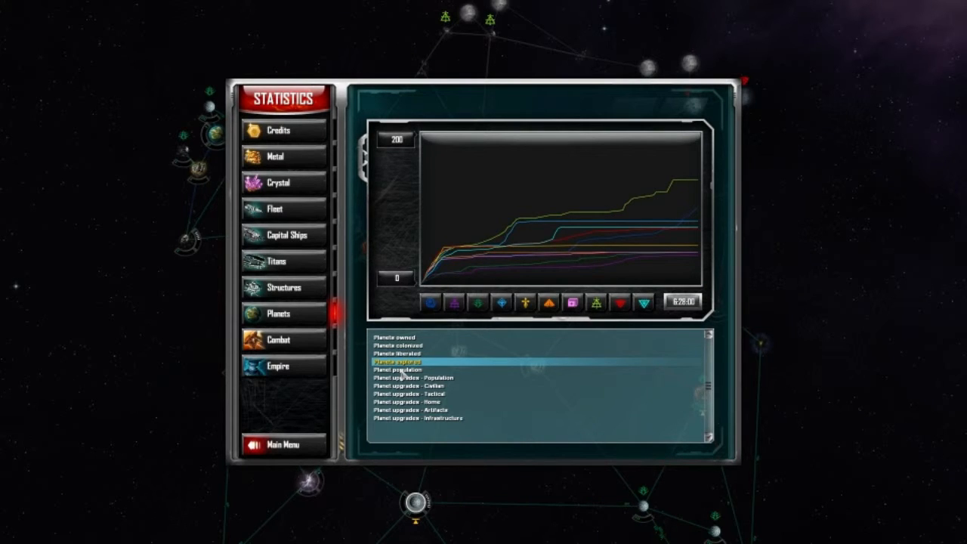
Graph the planet upgrades statistics, then return to the combat statistics.
click(400, 369)
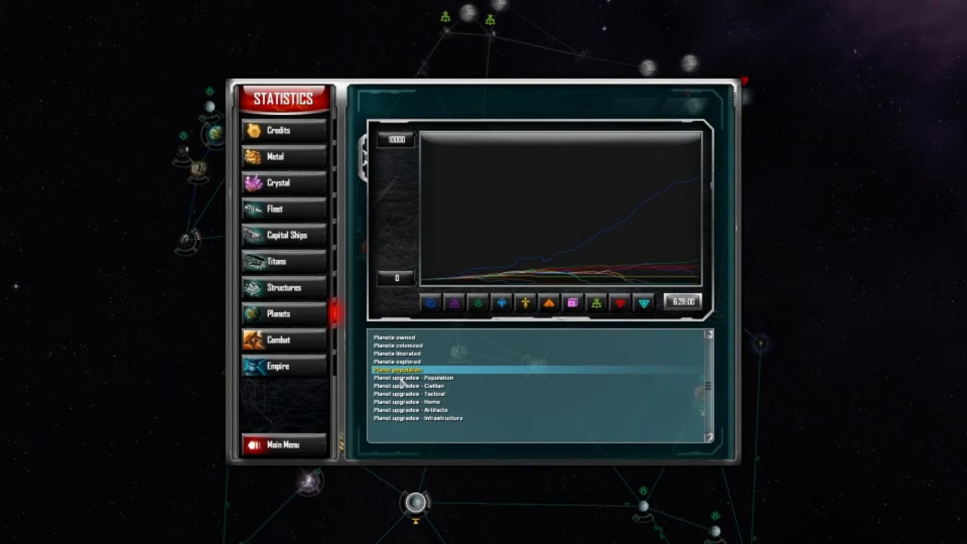
click(415, 378)
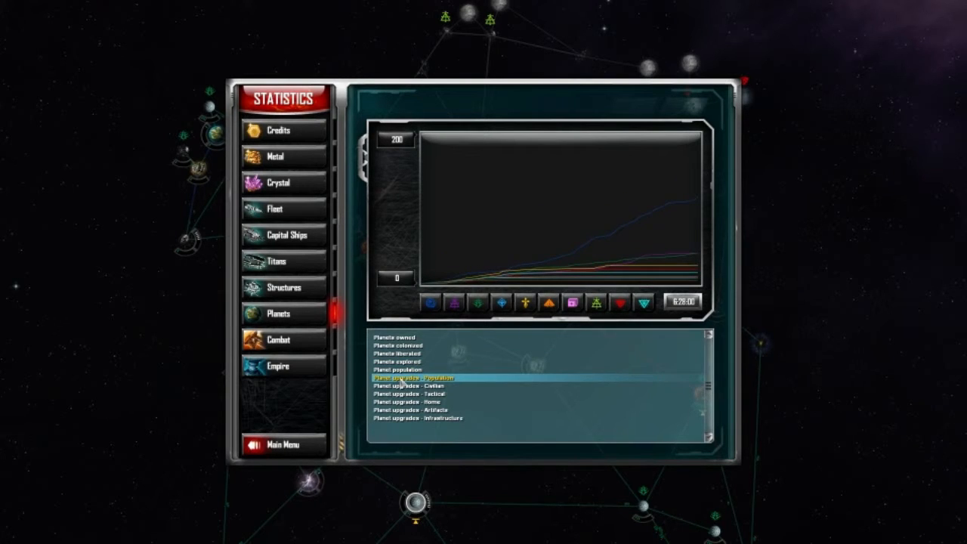
click(396, 369)
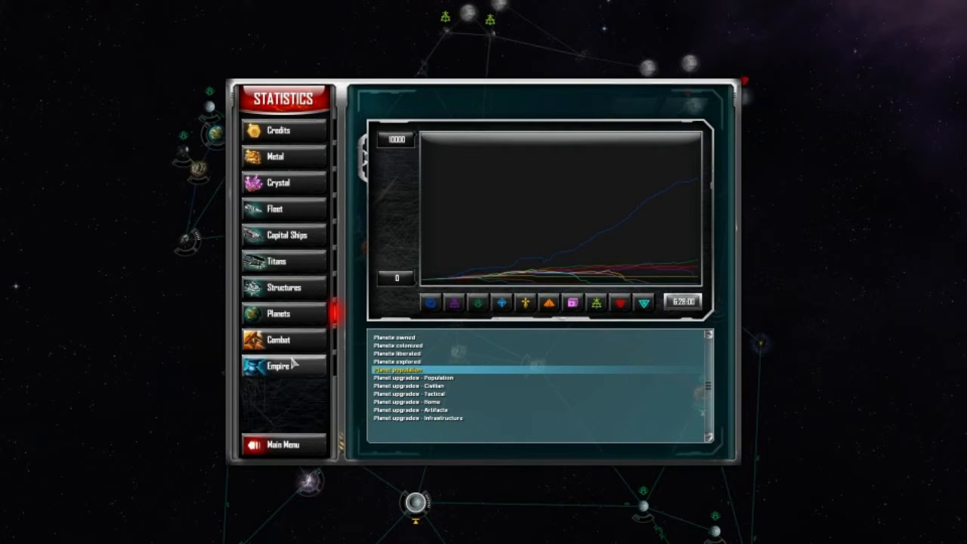
click(278, 340)
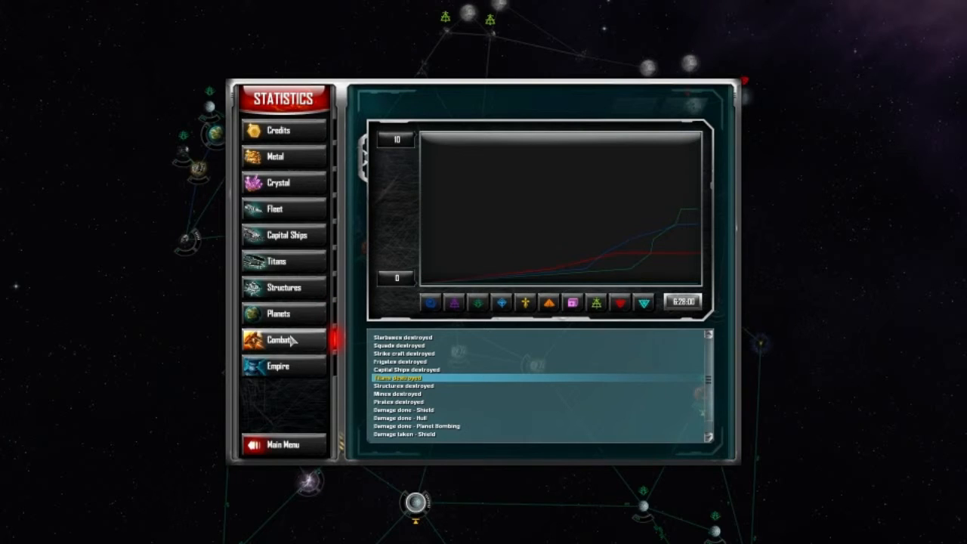
Graph the ships destroyed and damage done combat statistics, ending on the last one.
click(402, 361)
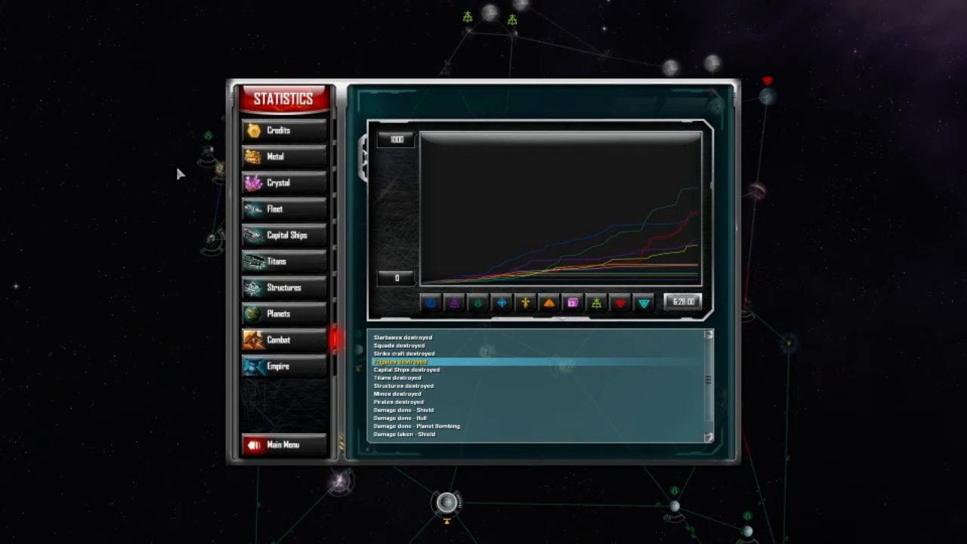
mouse_move(339, 212)
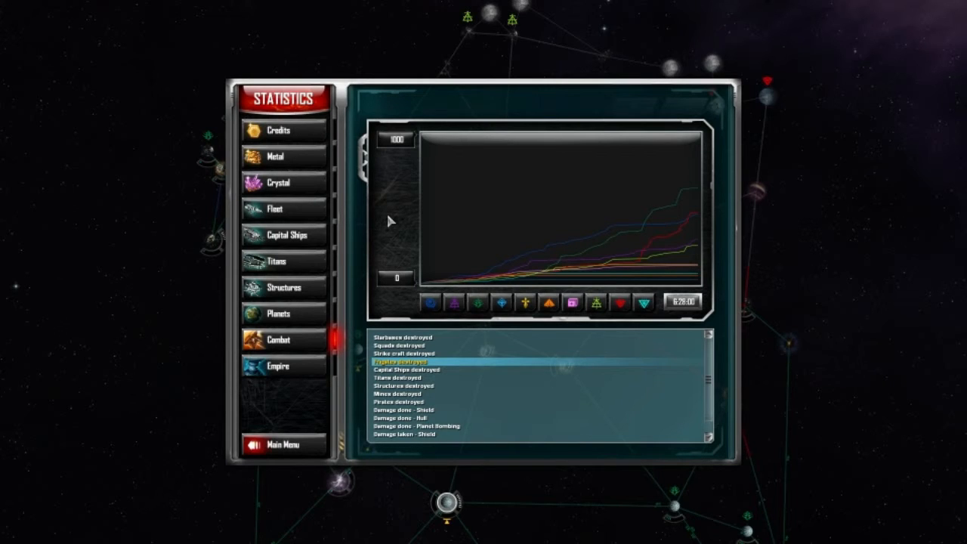
mouse_move(677, 263)
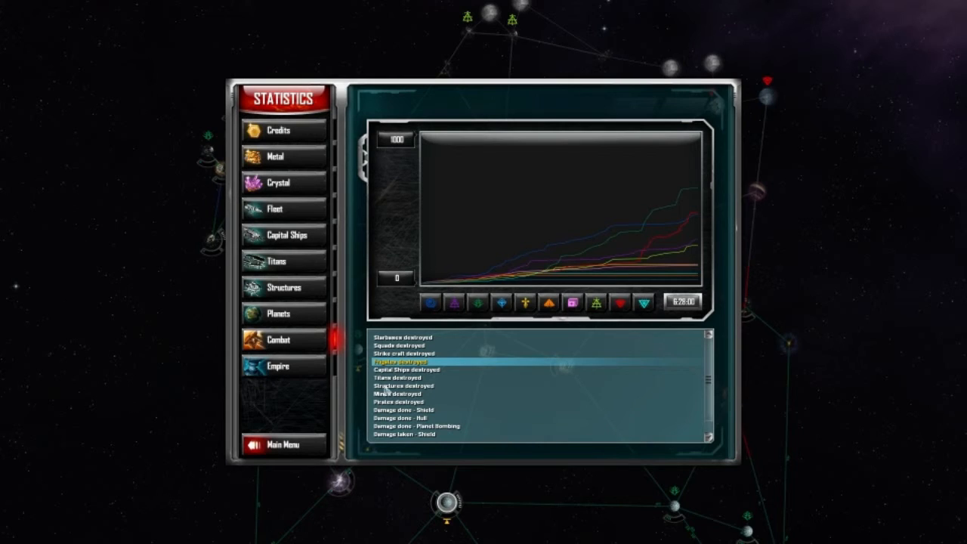
click(407, 369)
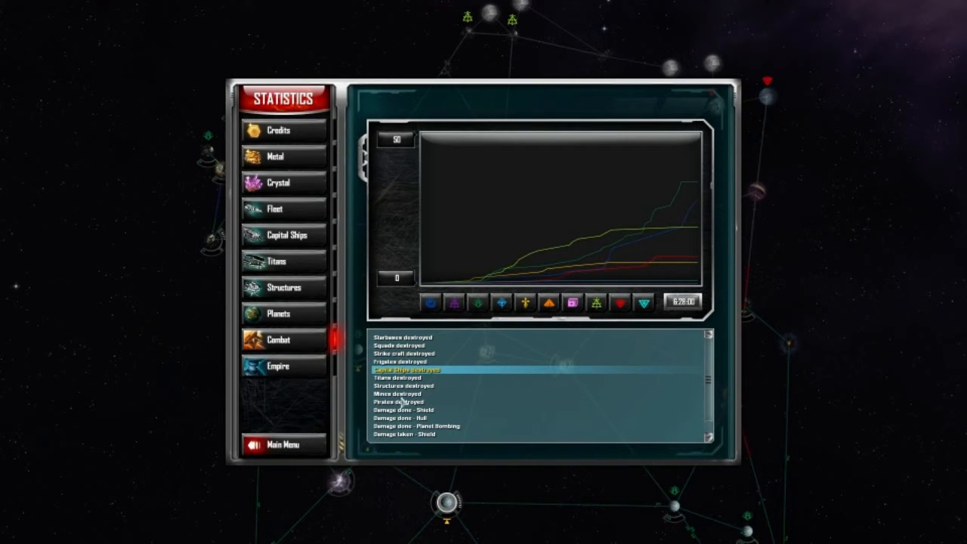
click(406, 410)
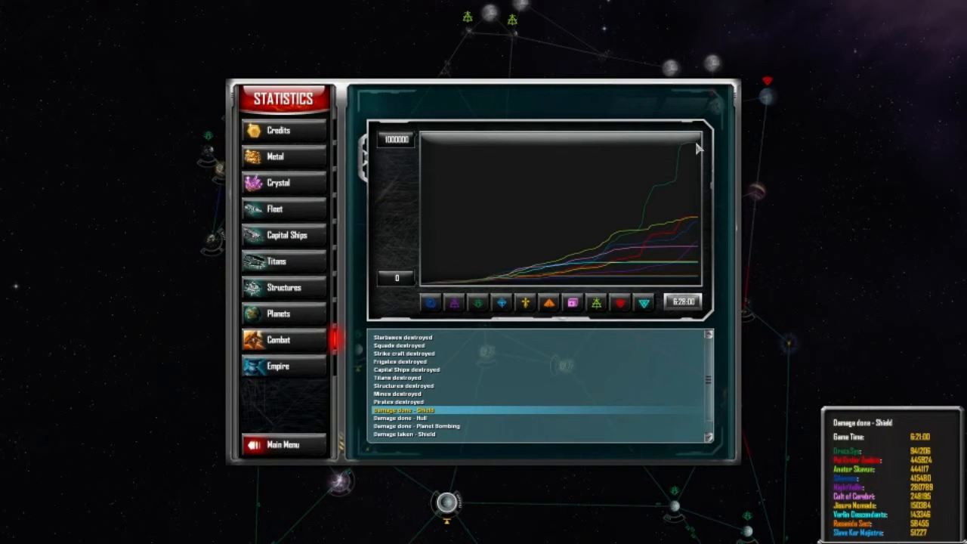
click(405, 417)
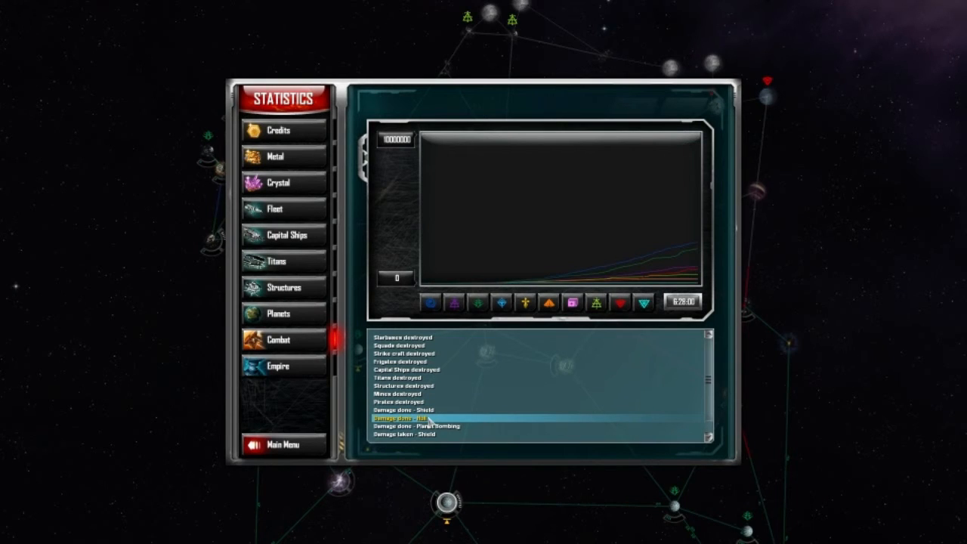
click(416, 427)
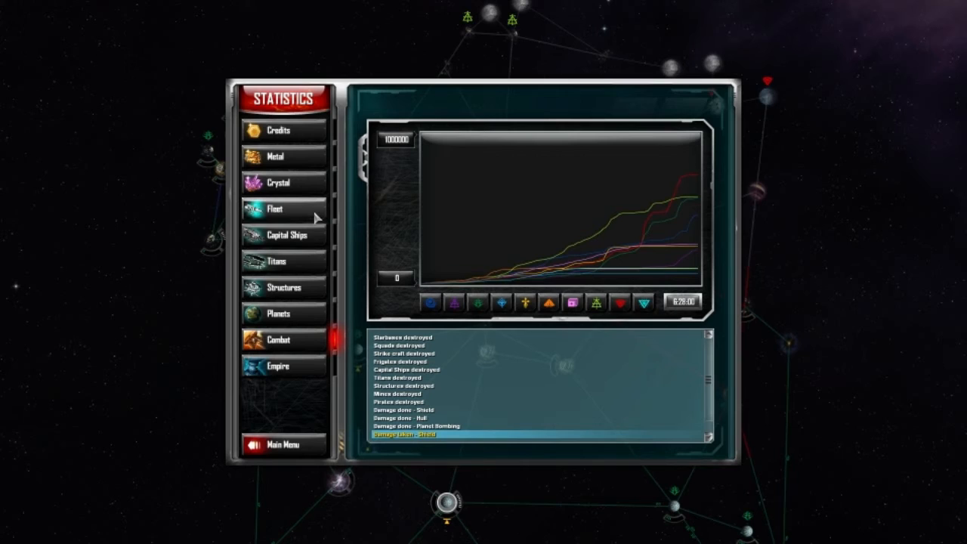
mouse_move(286, 445)
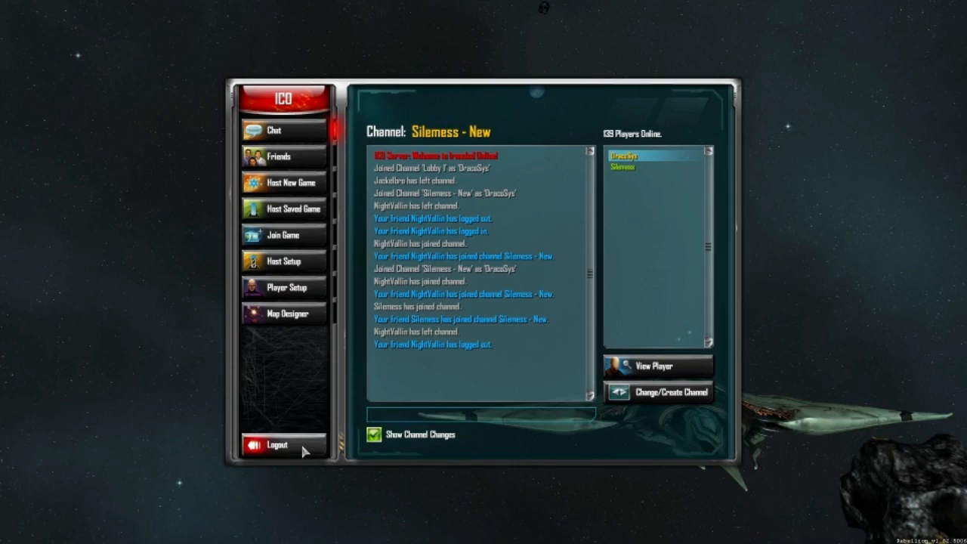
Log out of the ICO online lobby to reach the main menu.
click(278, 445)
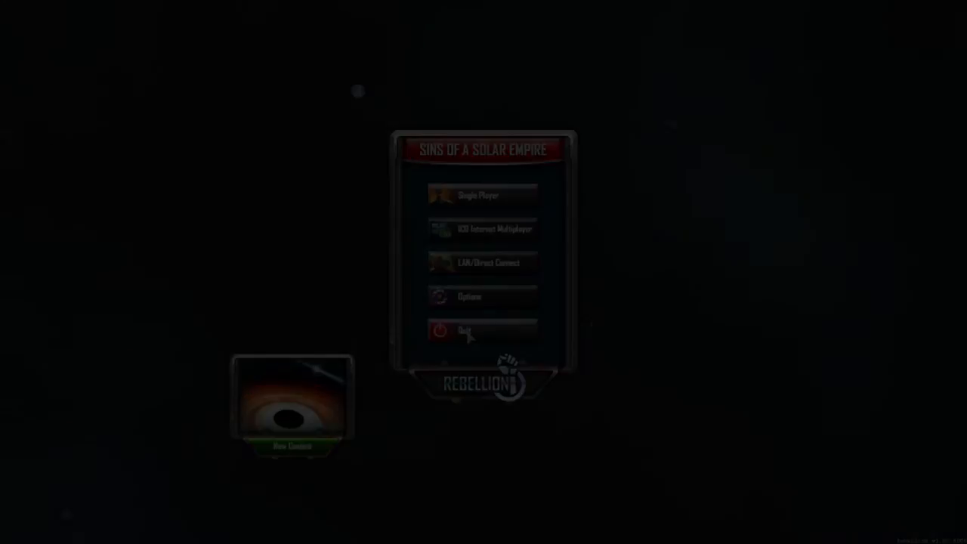